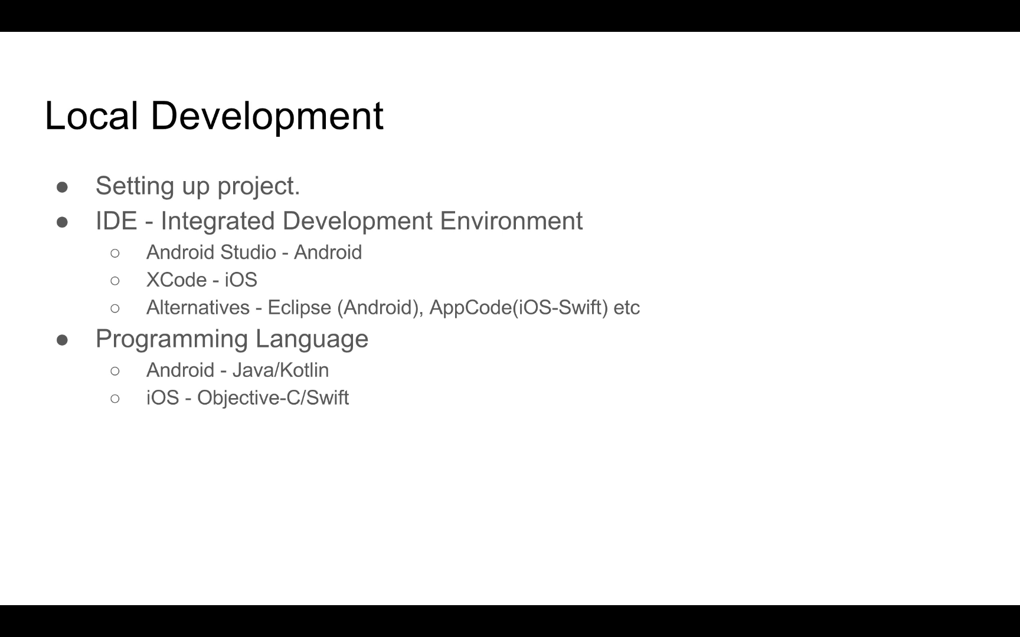
Advance the presentation from the Local Development slide to the Testing slide
key(Right)
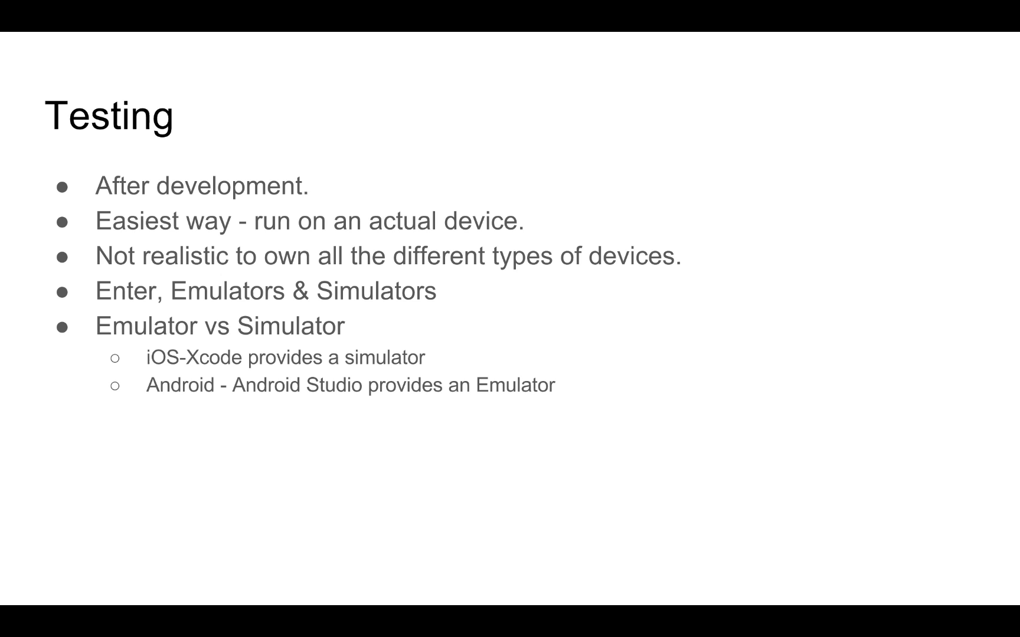
Advance from the Testing slide to the Native Apps vs Hybrid Apps slide
key(Right)
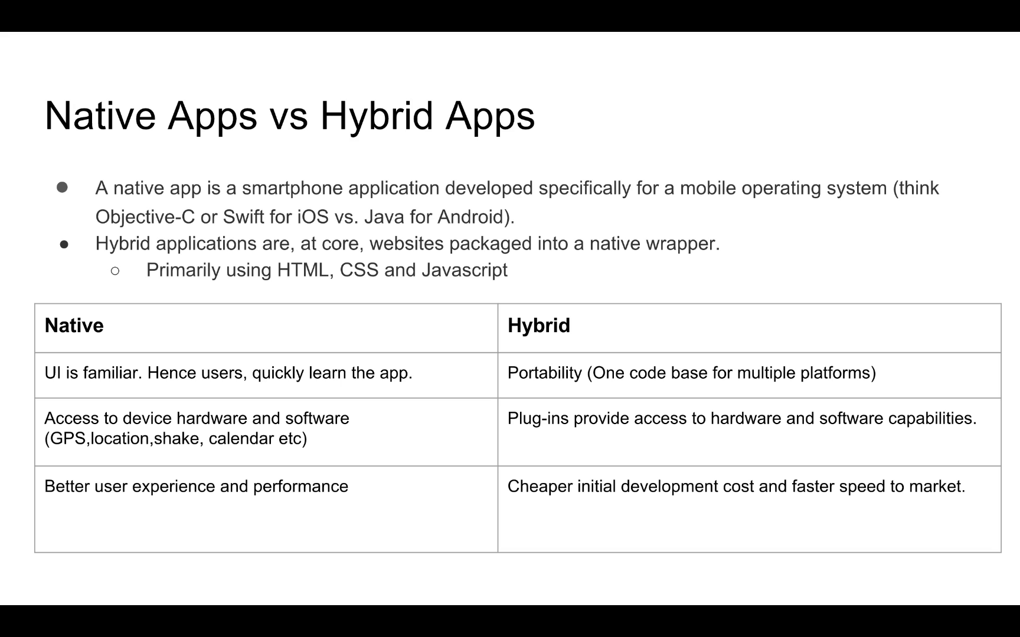
mouse_move(404, 508)
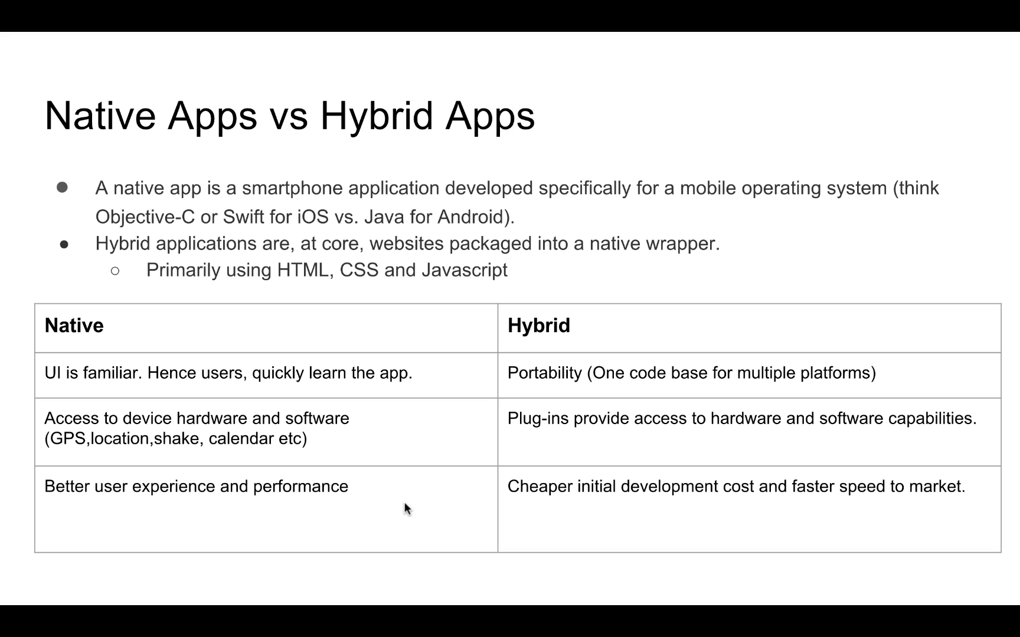